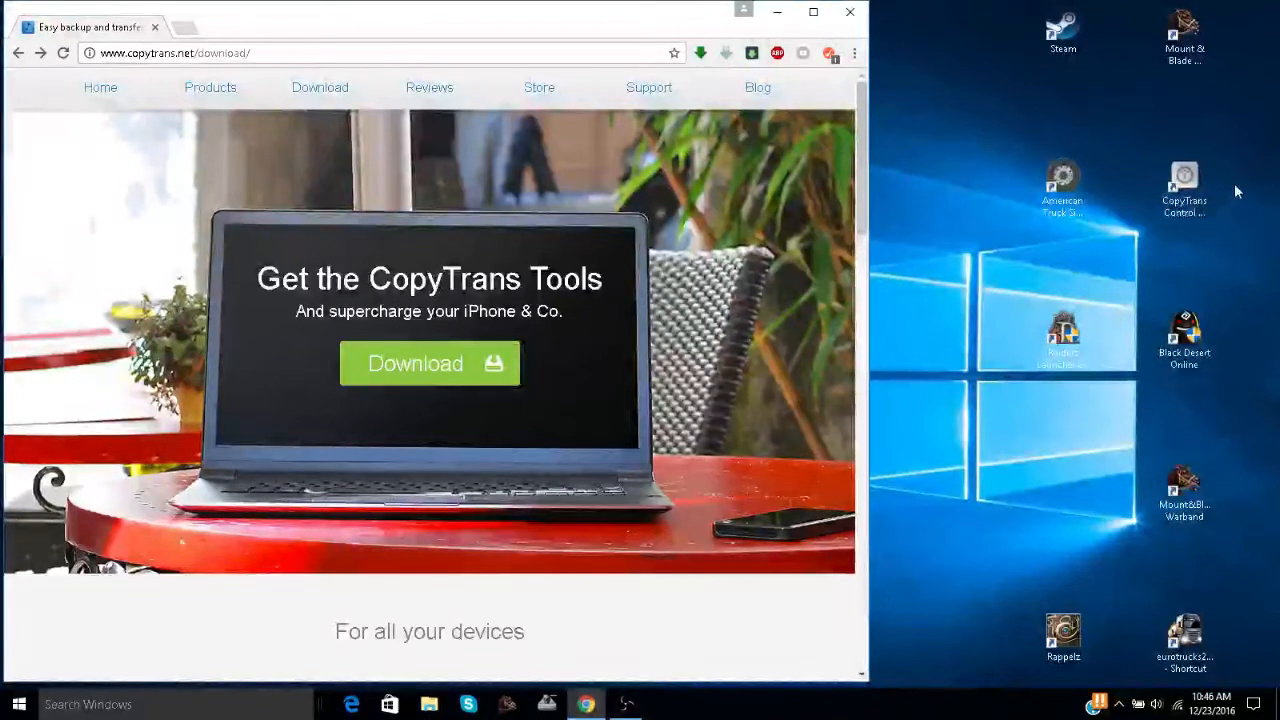
mouse_move(1208, 228)
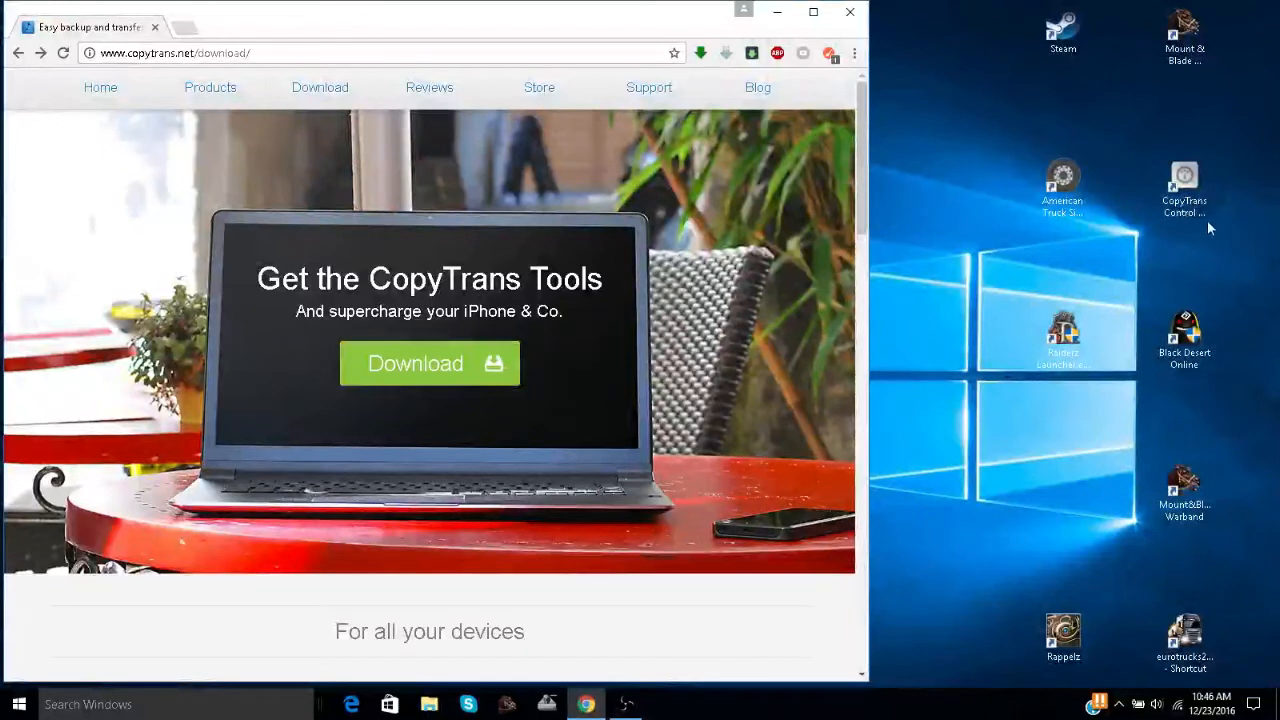
Step: Launch CopyTrans Control Center from its desktop shortcut
click(1184, 184)
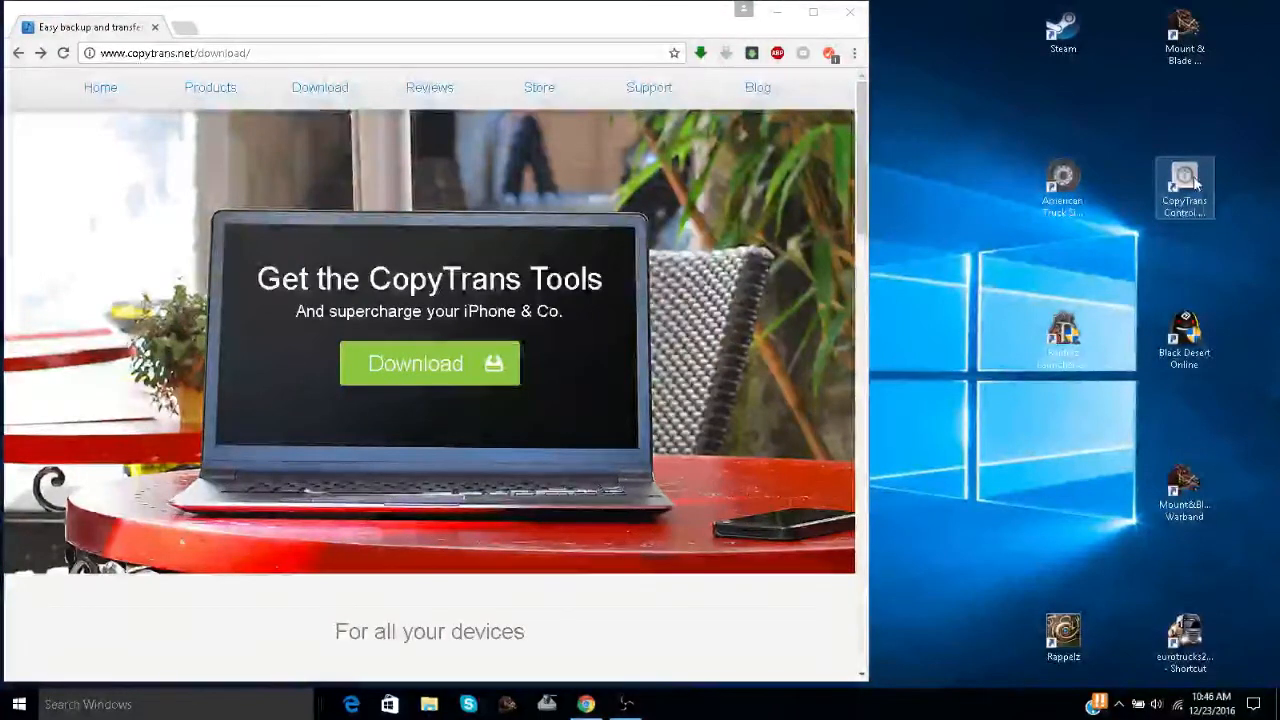
double_click(1184, 188)
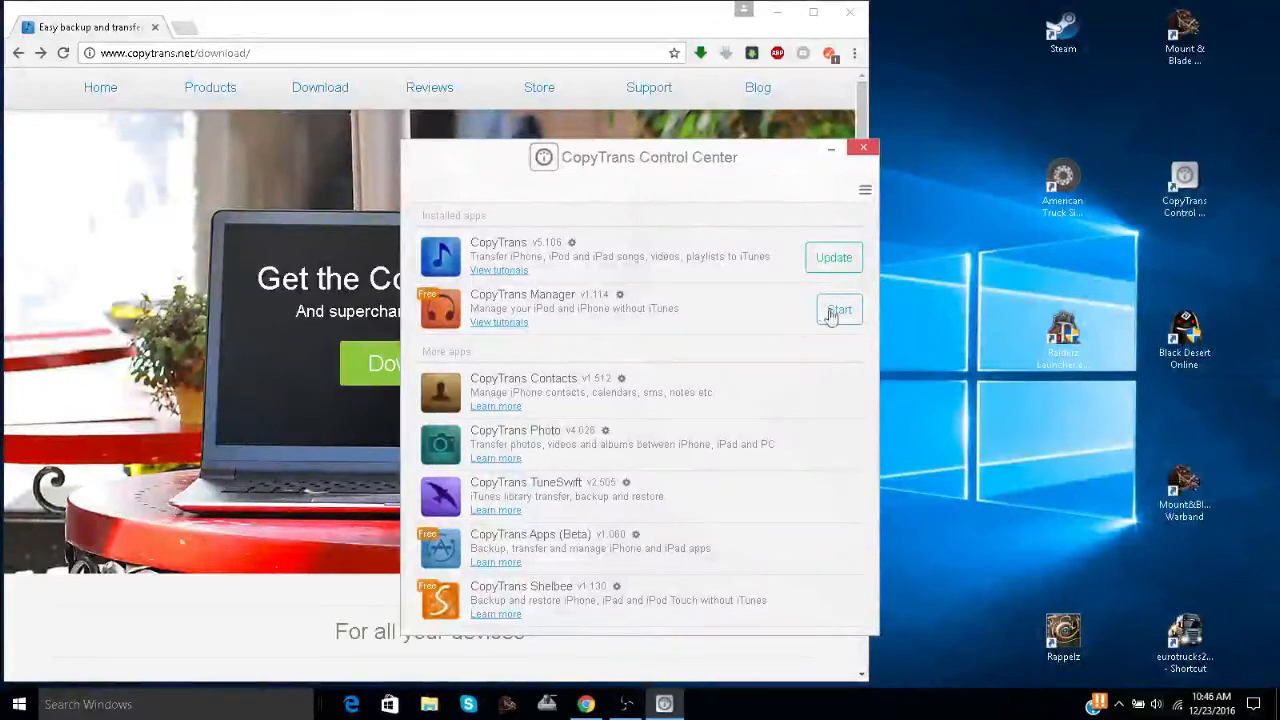
Step: Start CopyTrans Manager from the installed apps list and bring its window forward
click(838, 310)
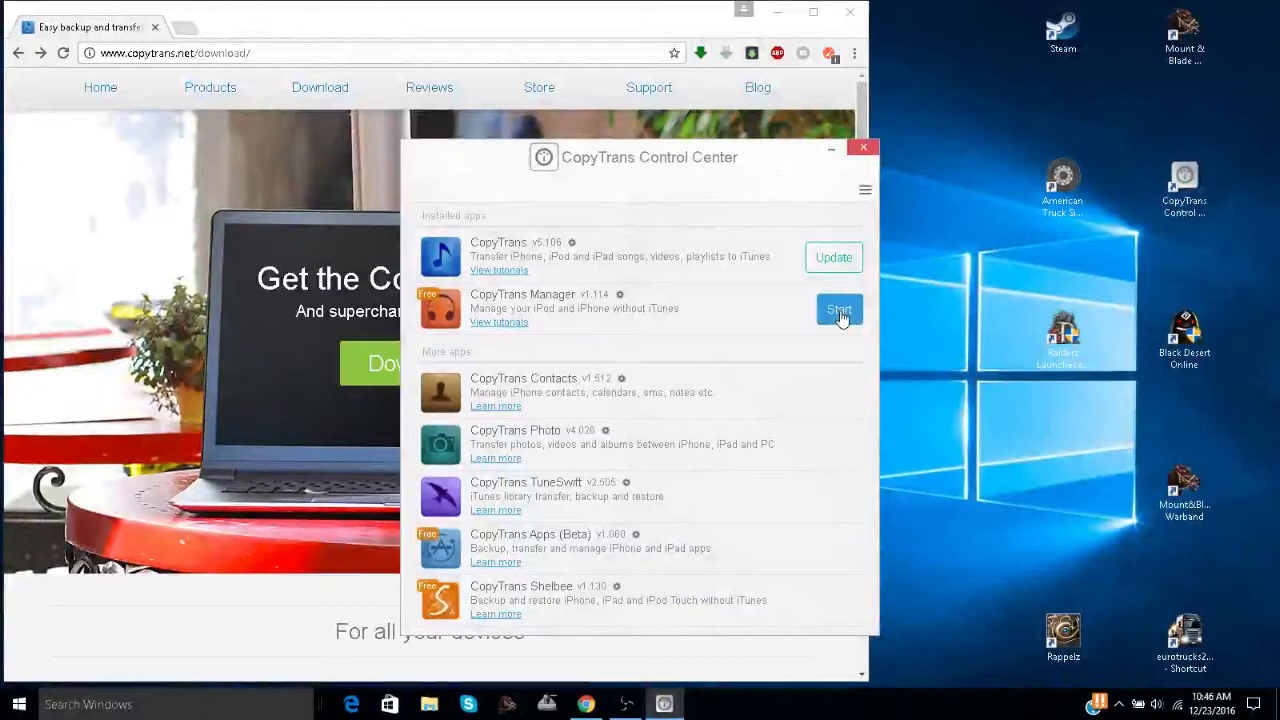
click(838, 308)
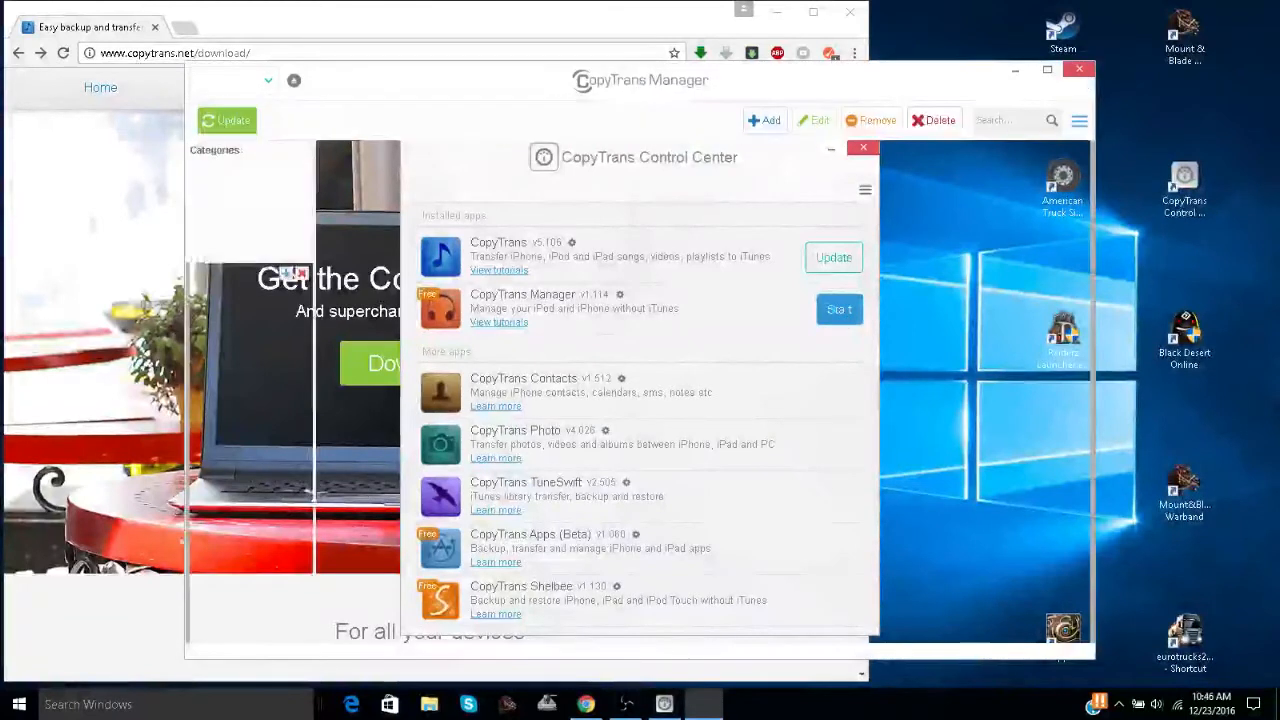
click(862, 148)
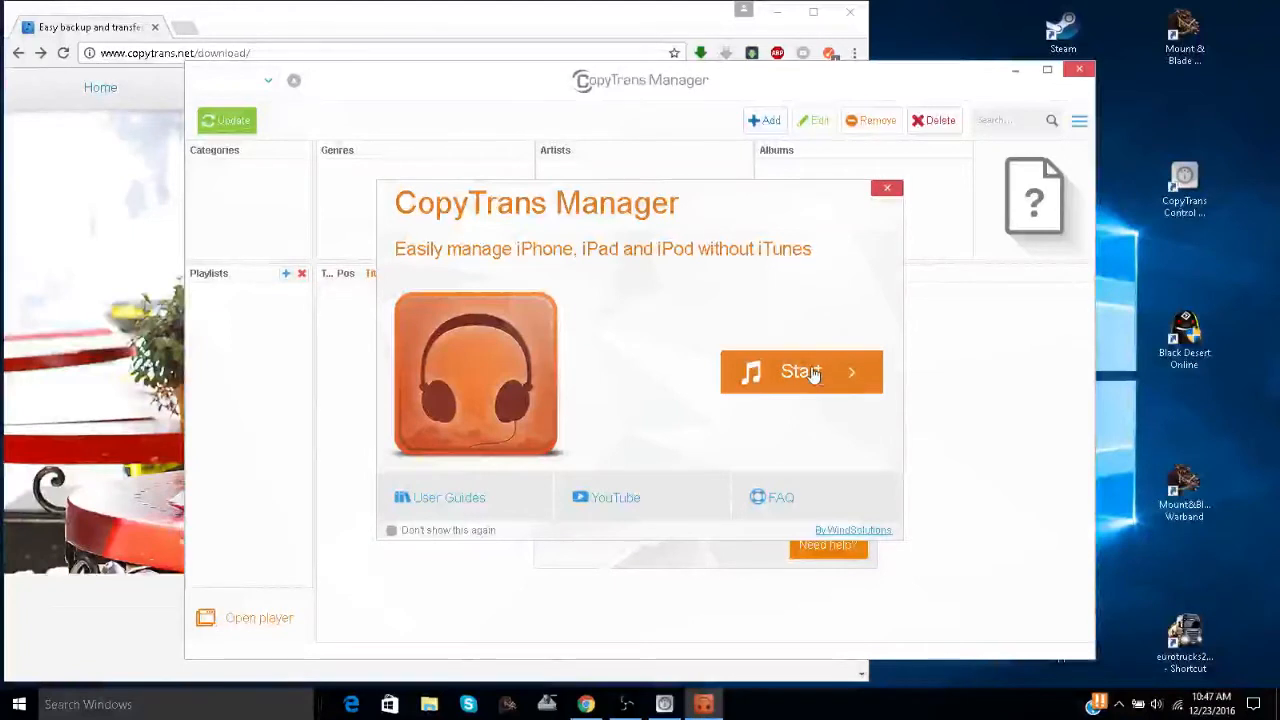
Step: Dismiss the welcome screen and load the connected iPhone's playlists, artists and songs
click(800, 370)
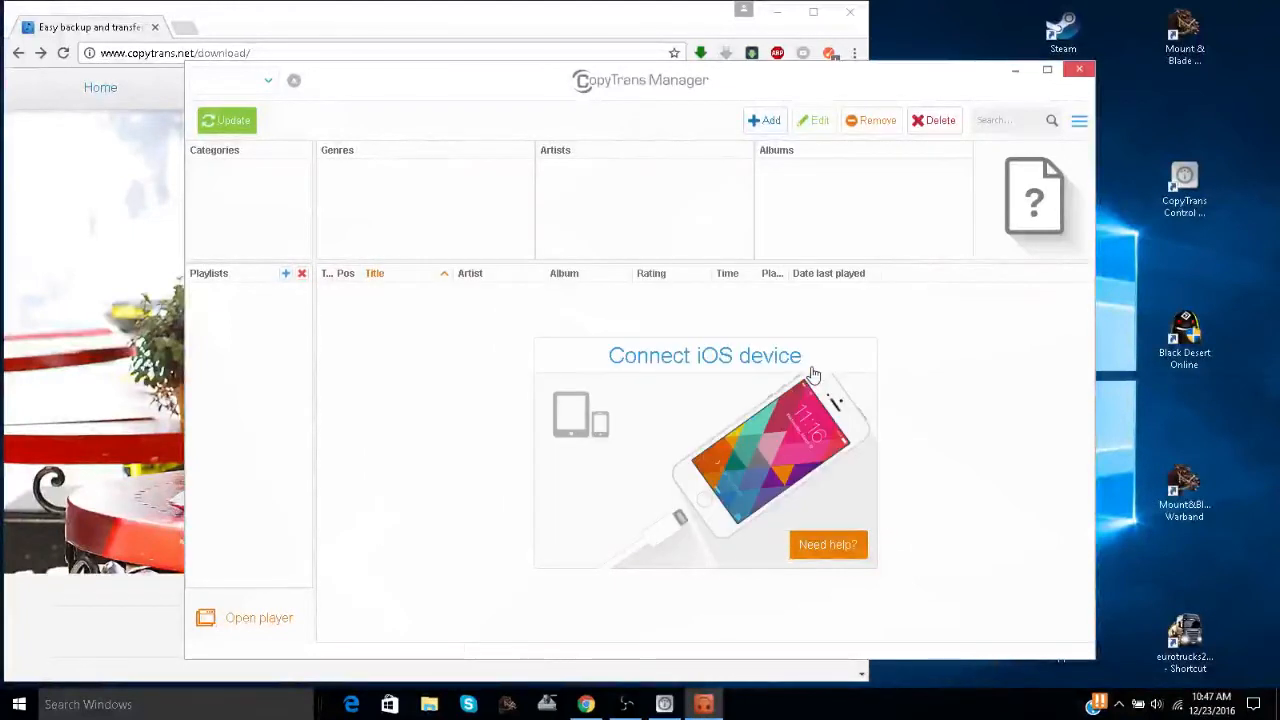
click(226, 120)
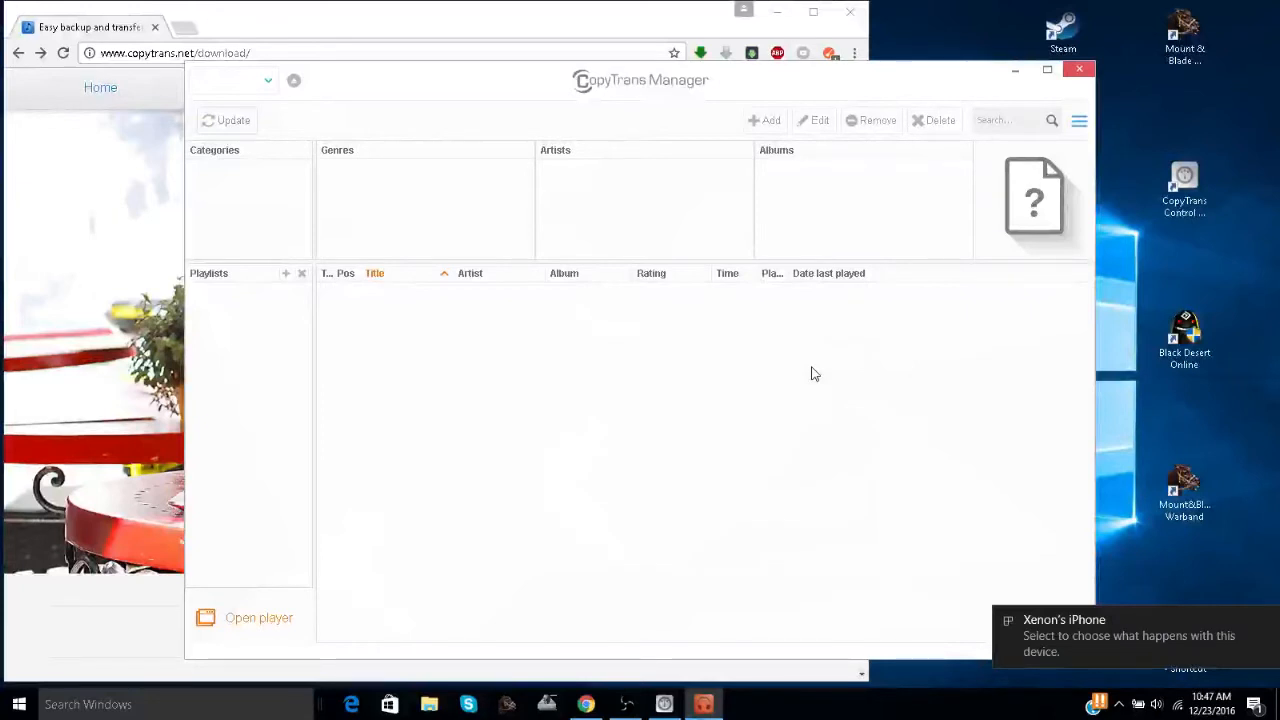
click(236, 80)
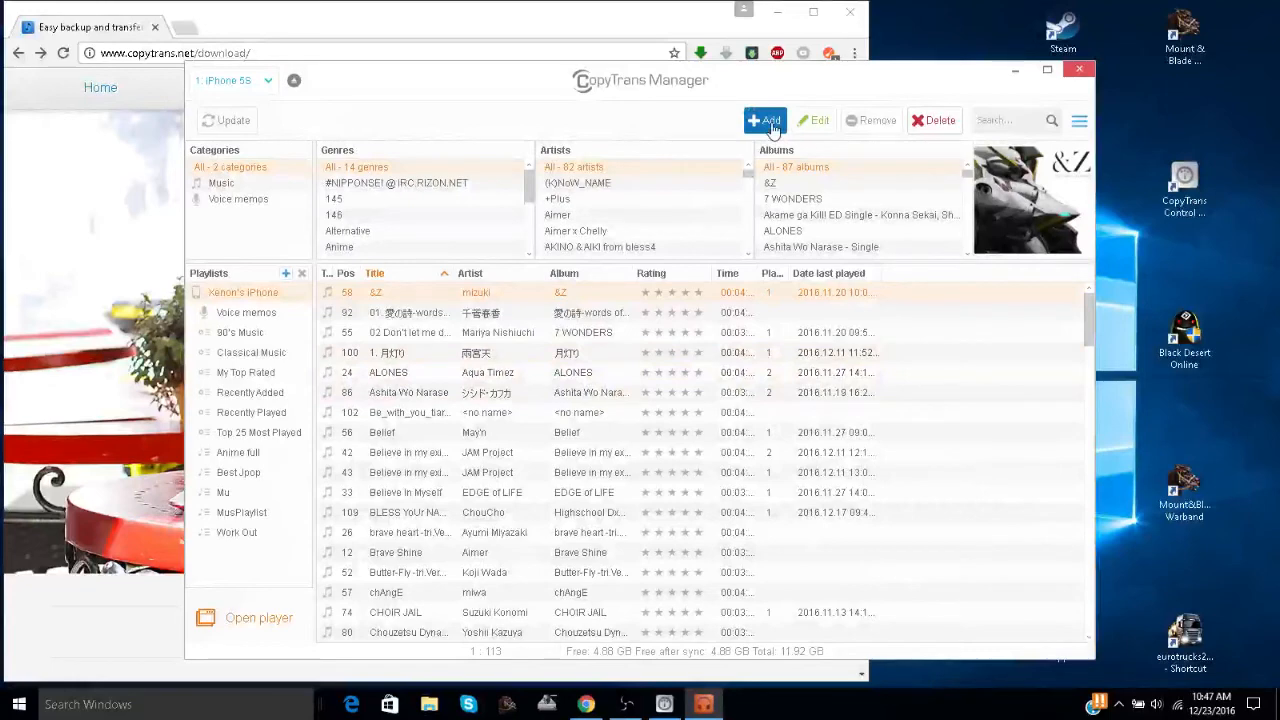
Step: Add a song file from the computer's Music folder to the iPhone track list
click(764, 120)
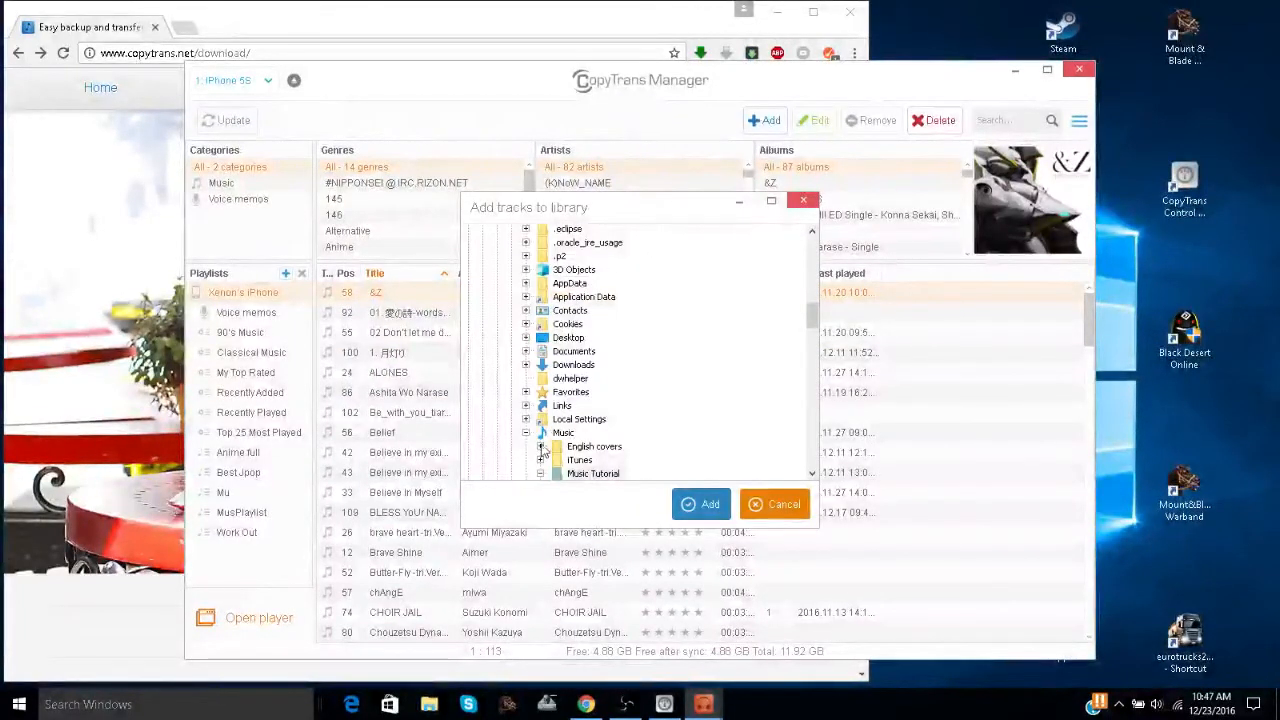
click(592, 472)
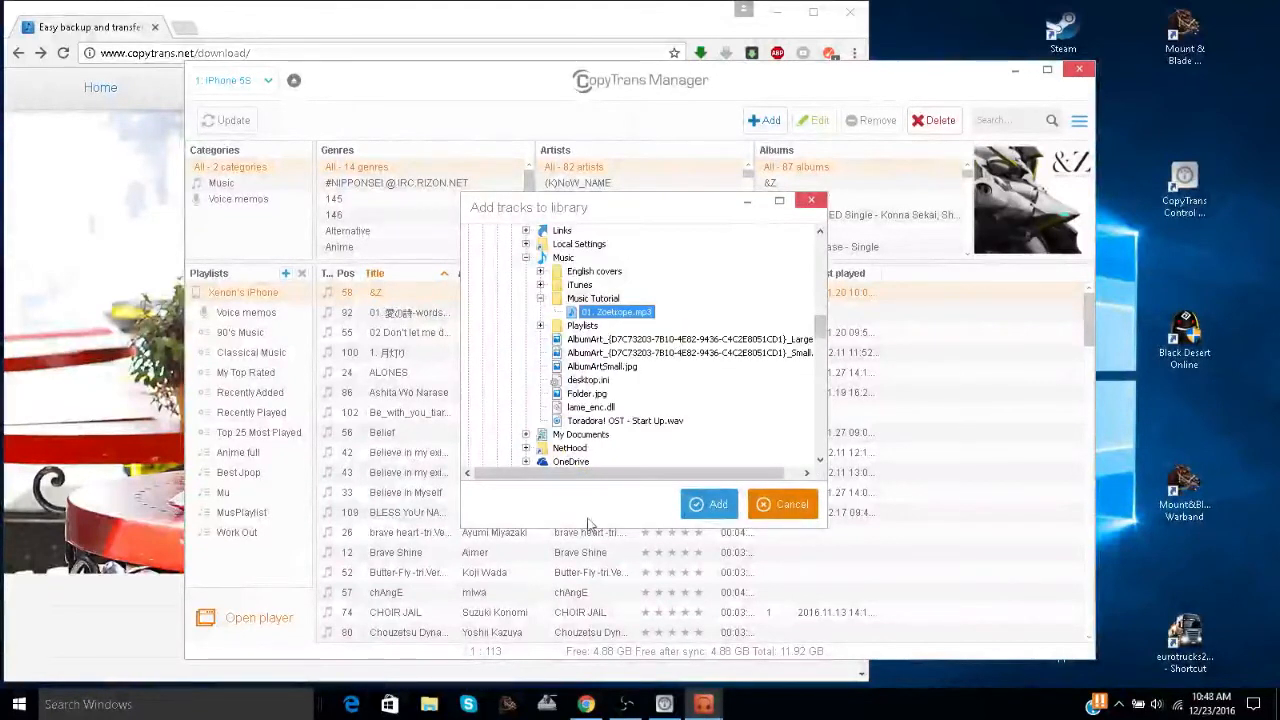
click(708, 504)
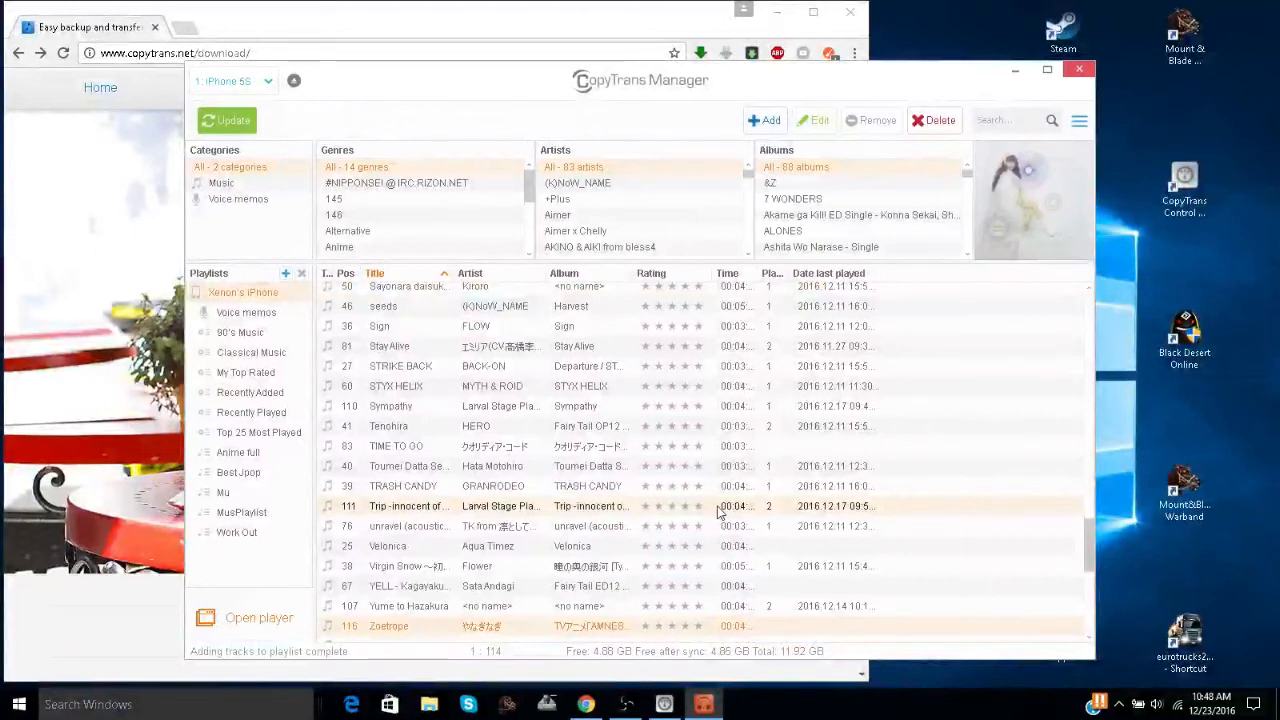
click(228, 120)
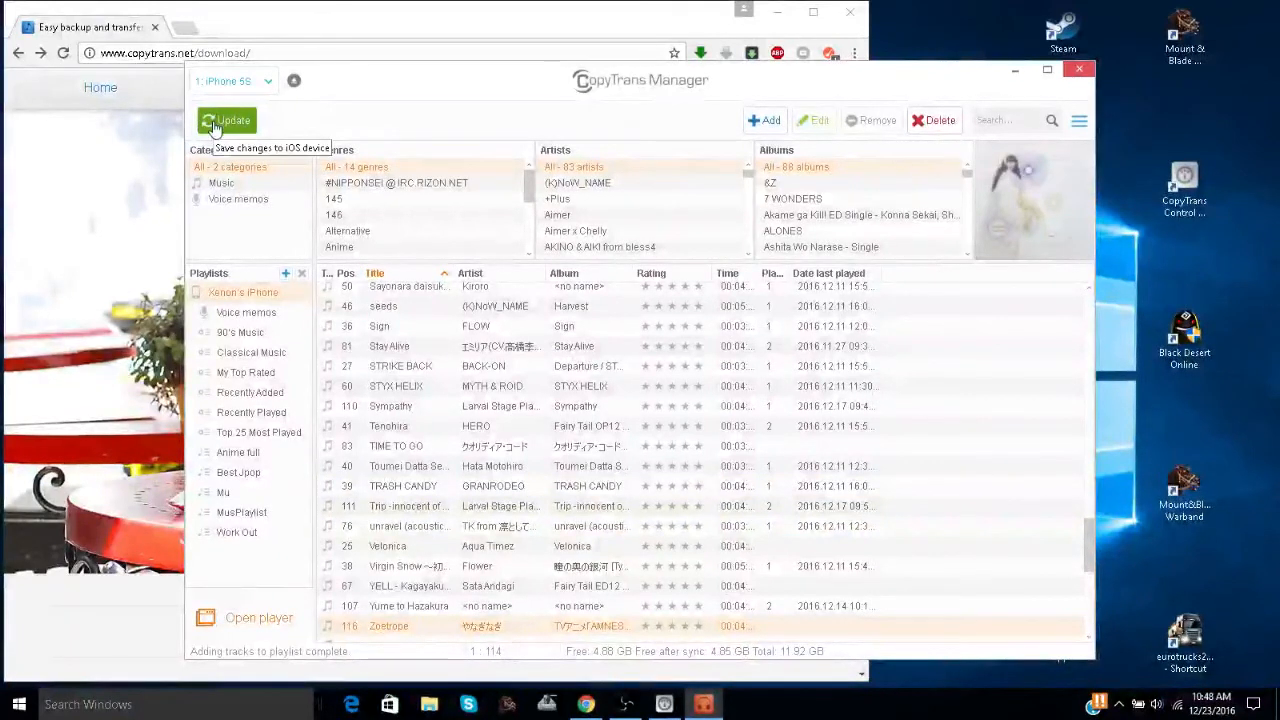
mouse_move(260, 280)
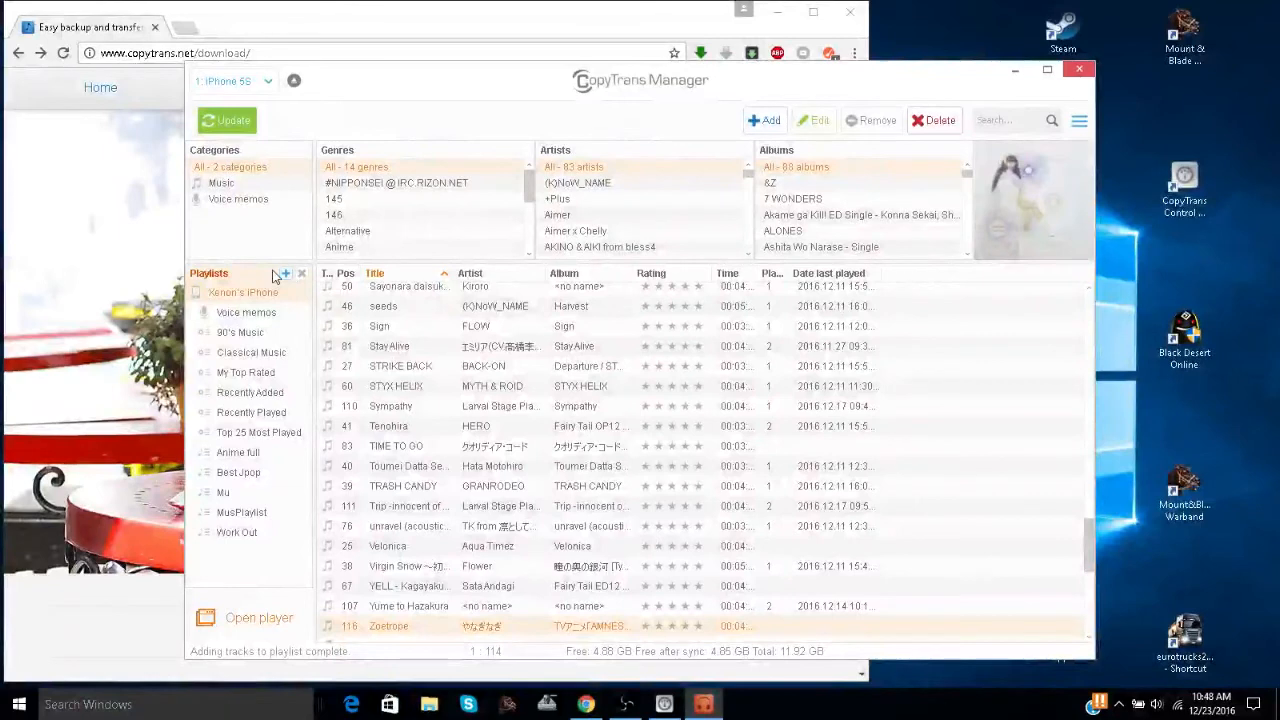
mouse_move(284, 274)
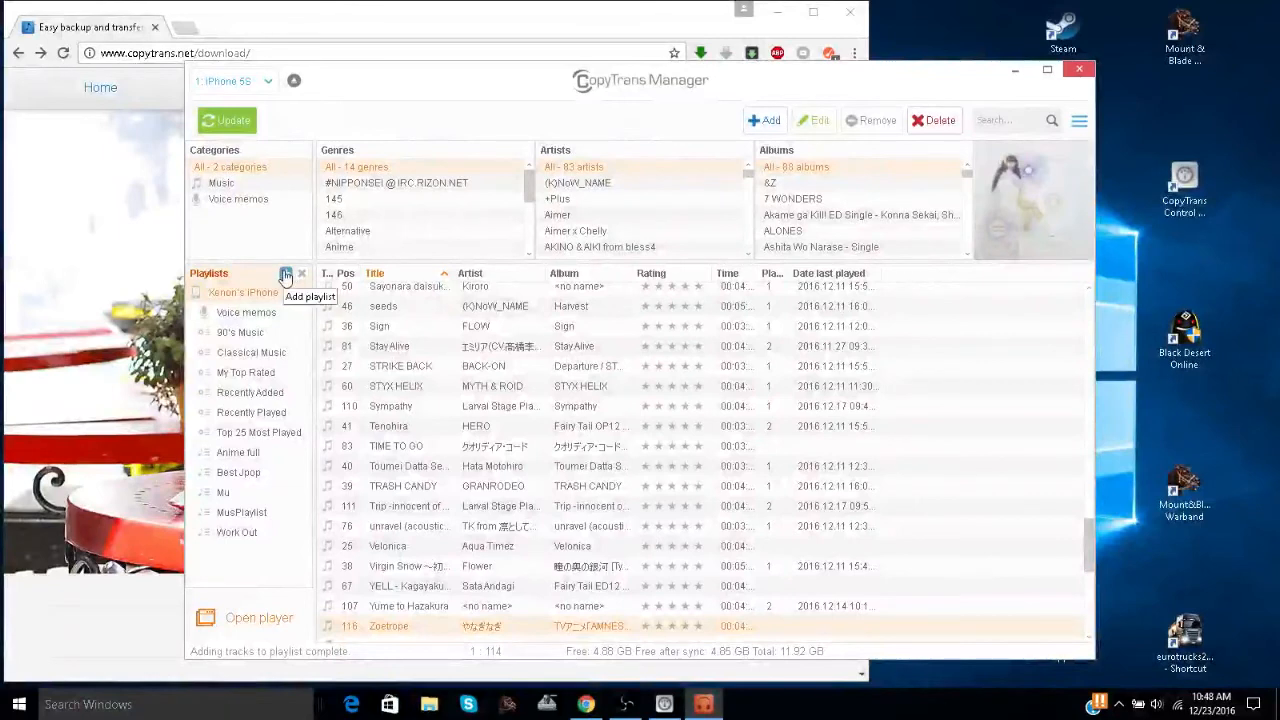
mouse_move(288, 274)
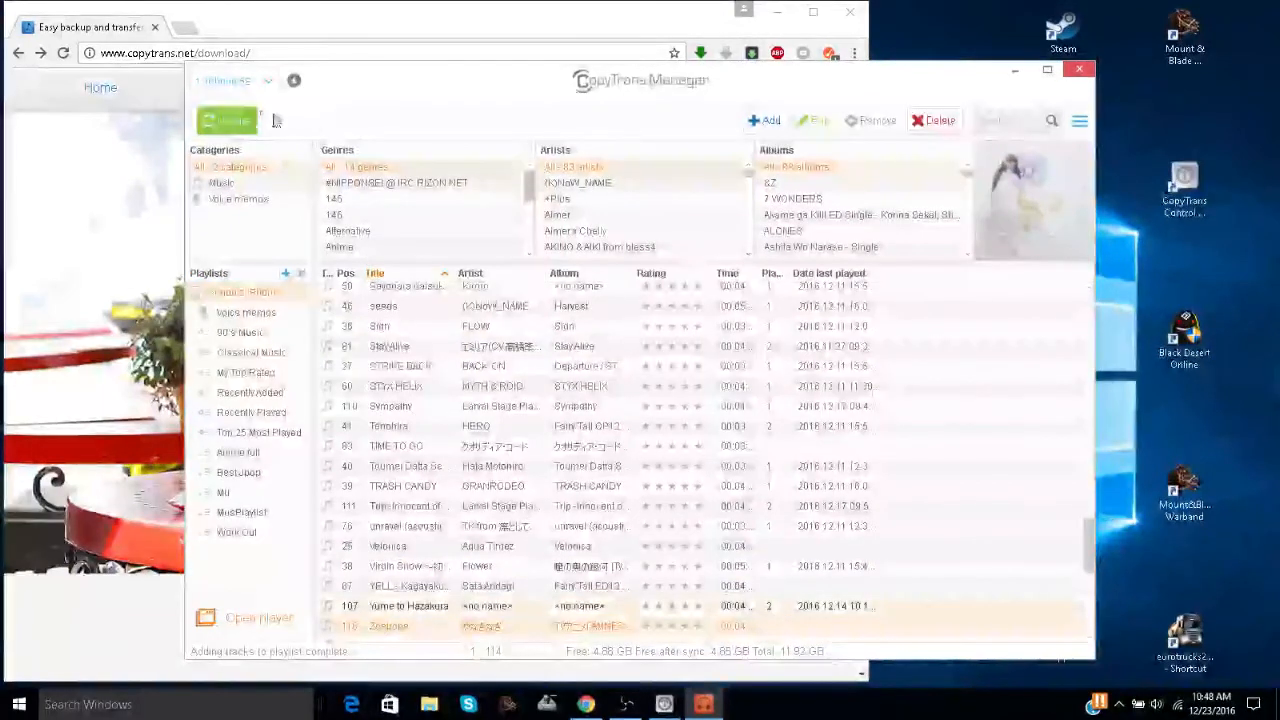
Step: Update the iPhone with the new song and decline the share-your-experience prompt
click(226, 120)
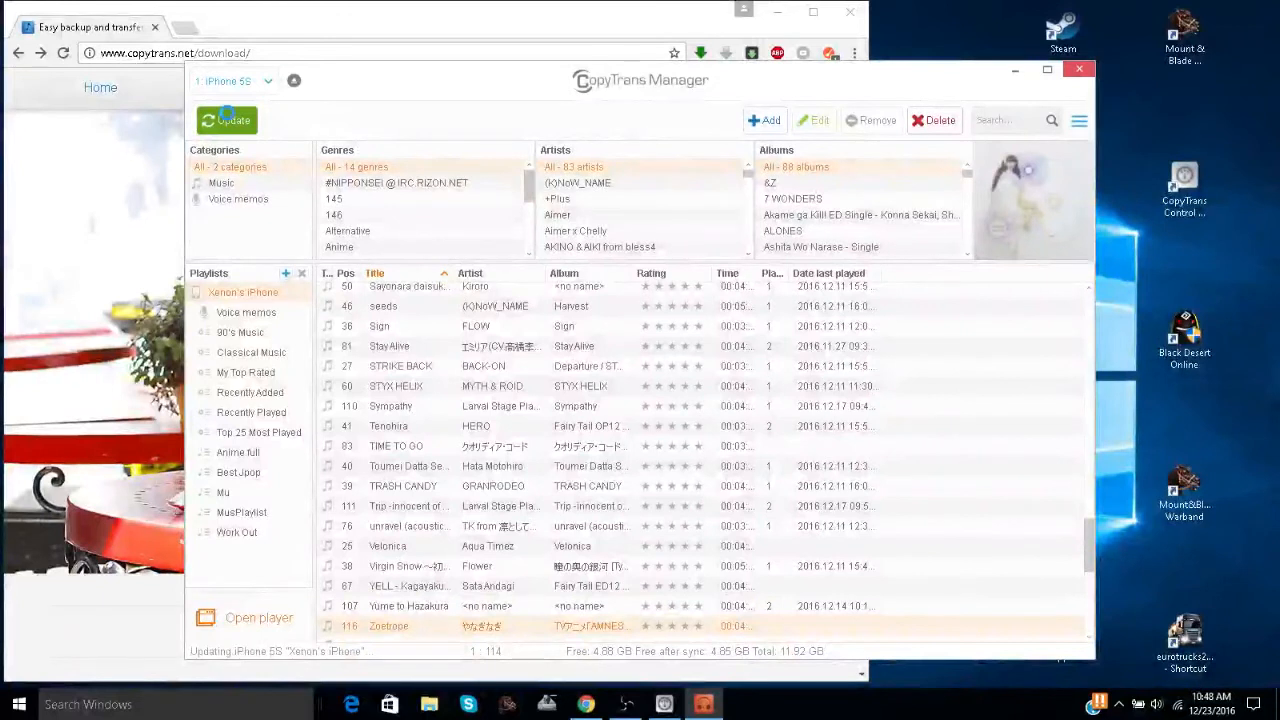
click(226, 120)
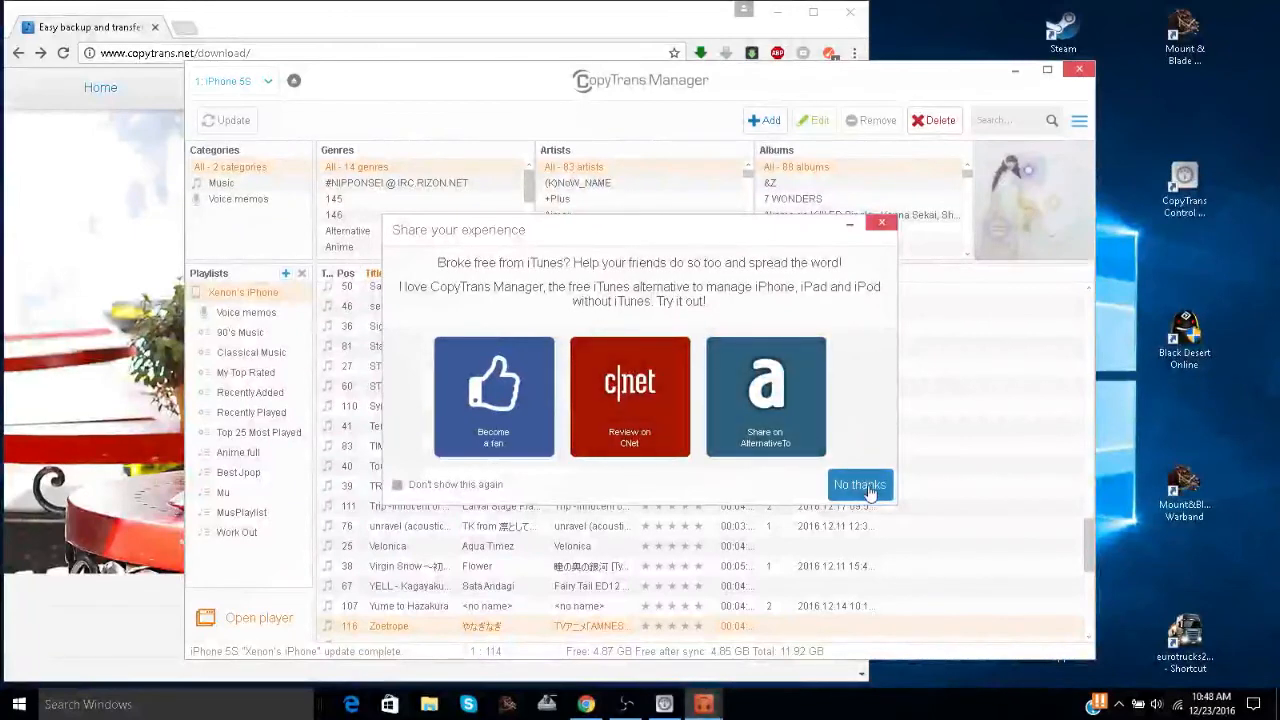
click(860, 484)
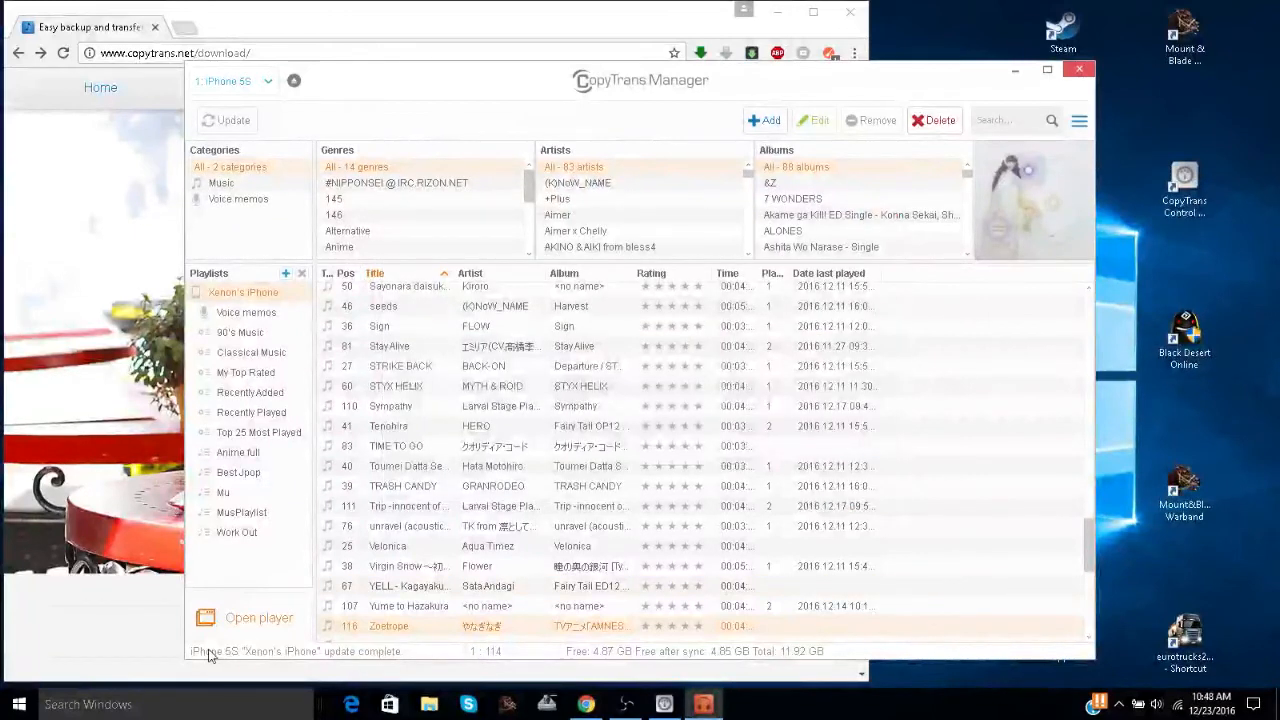